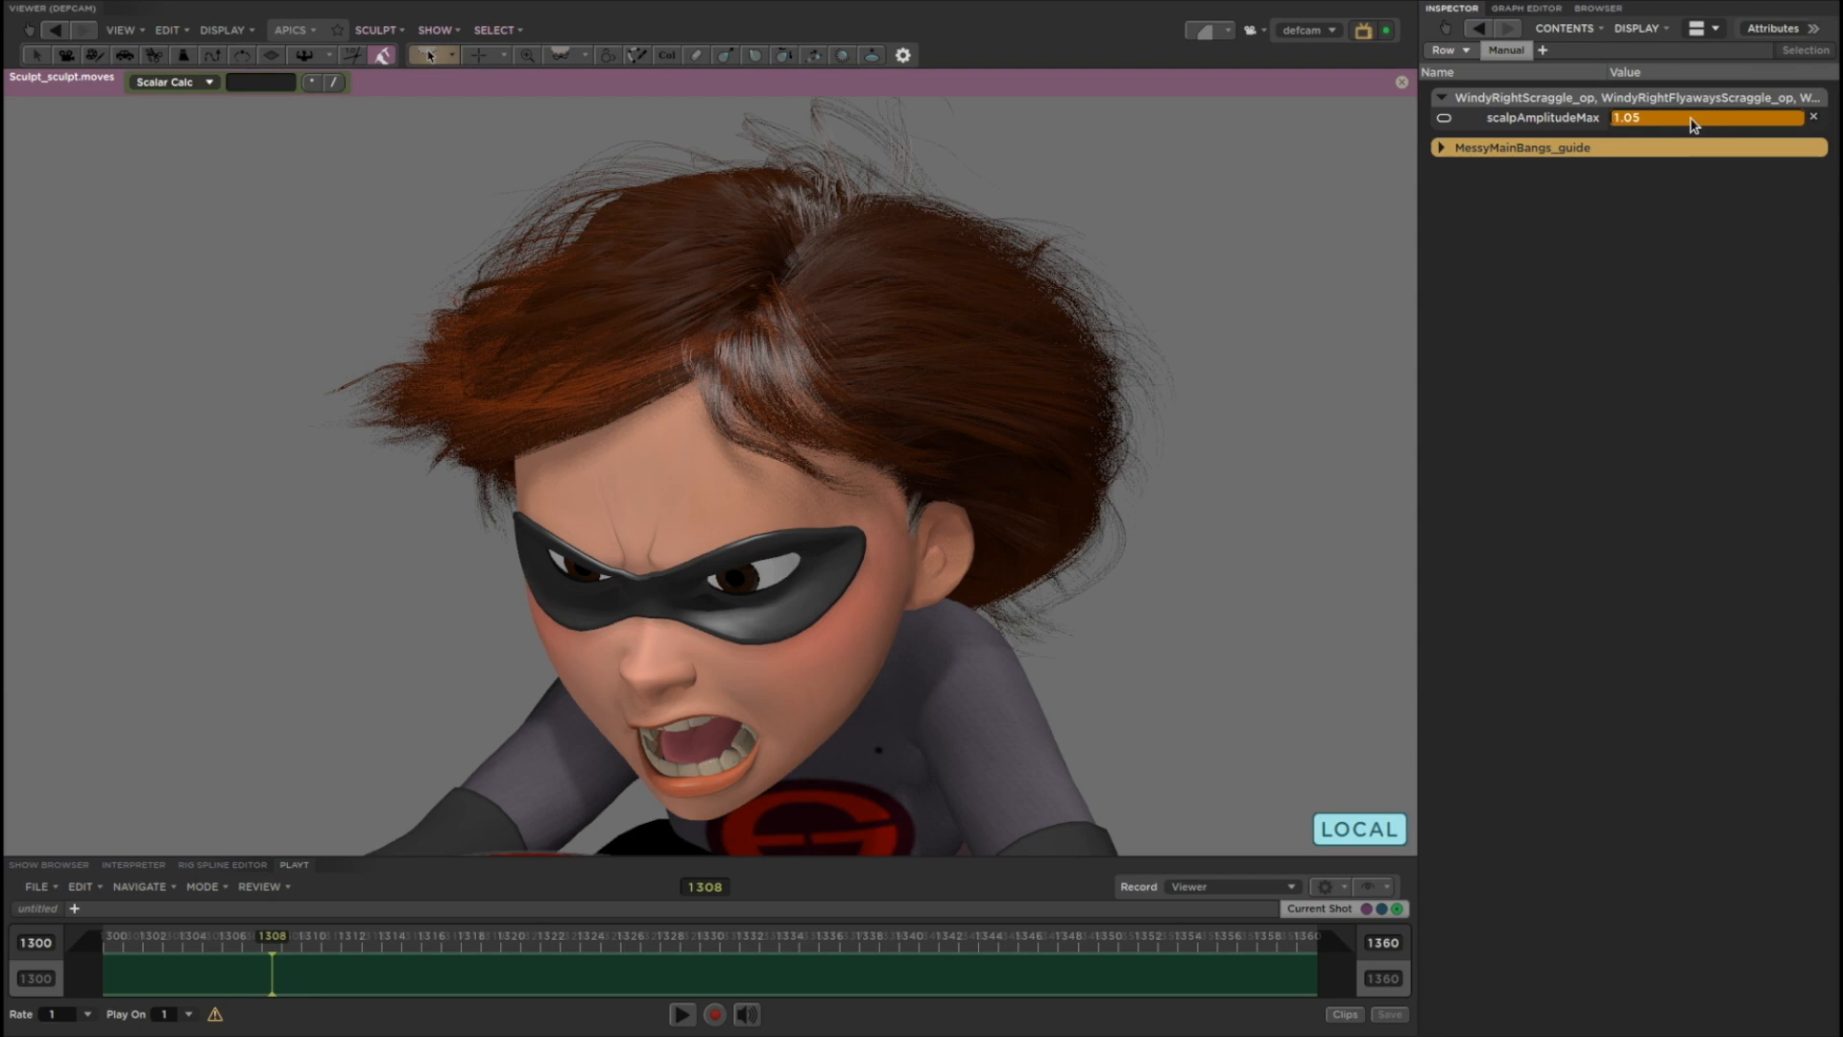
- Raise scalpAmplitudeMax to 5.9 to see the frizz, then reset it to 1
text(5.9)
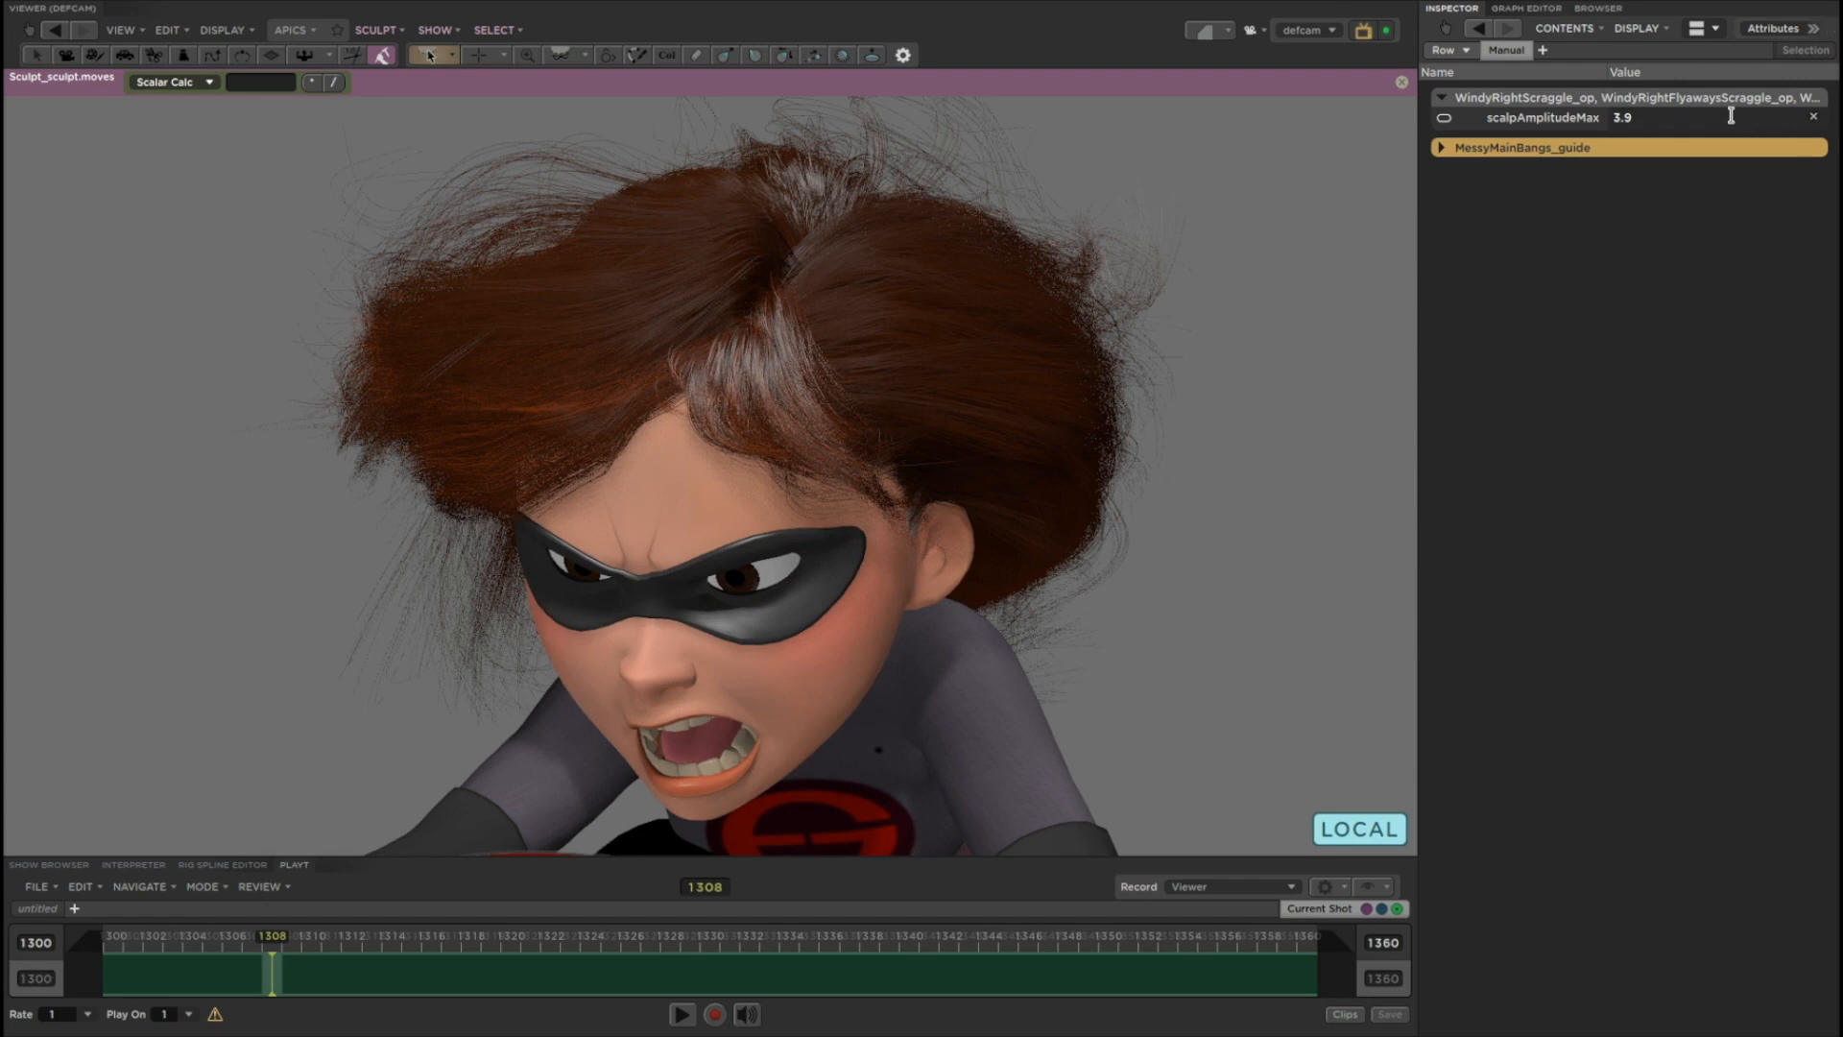
text(1)
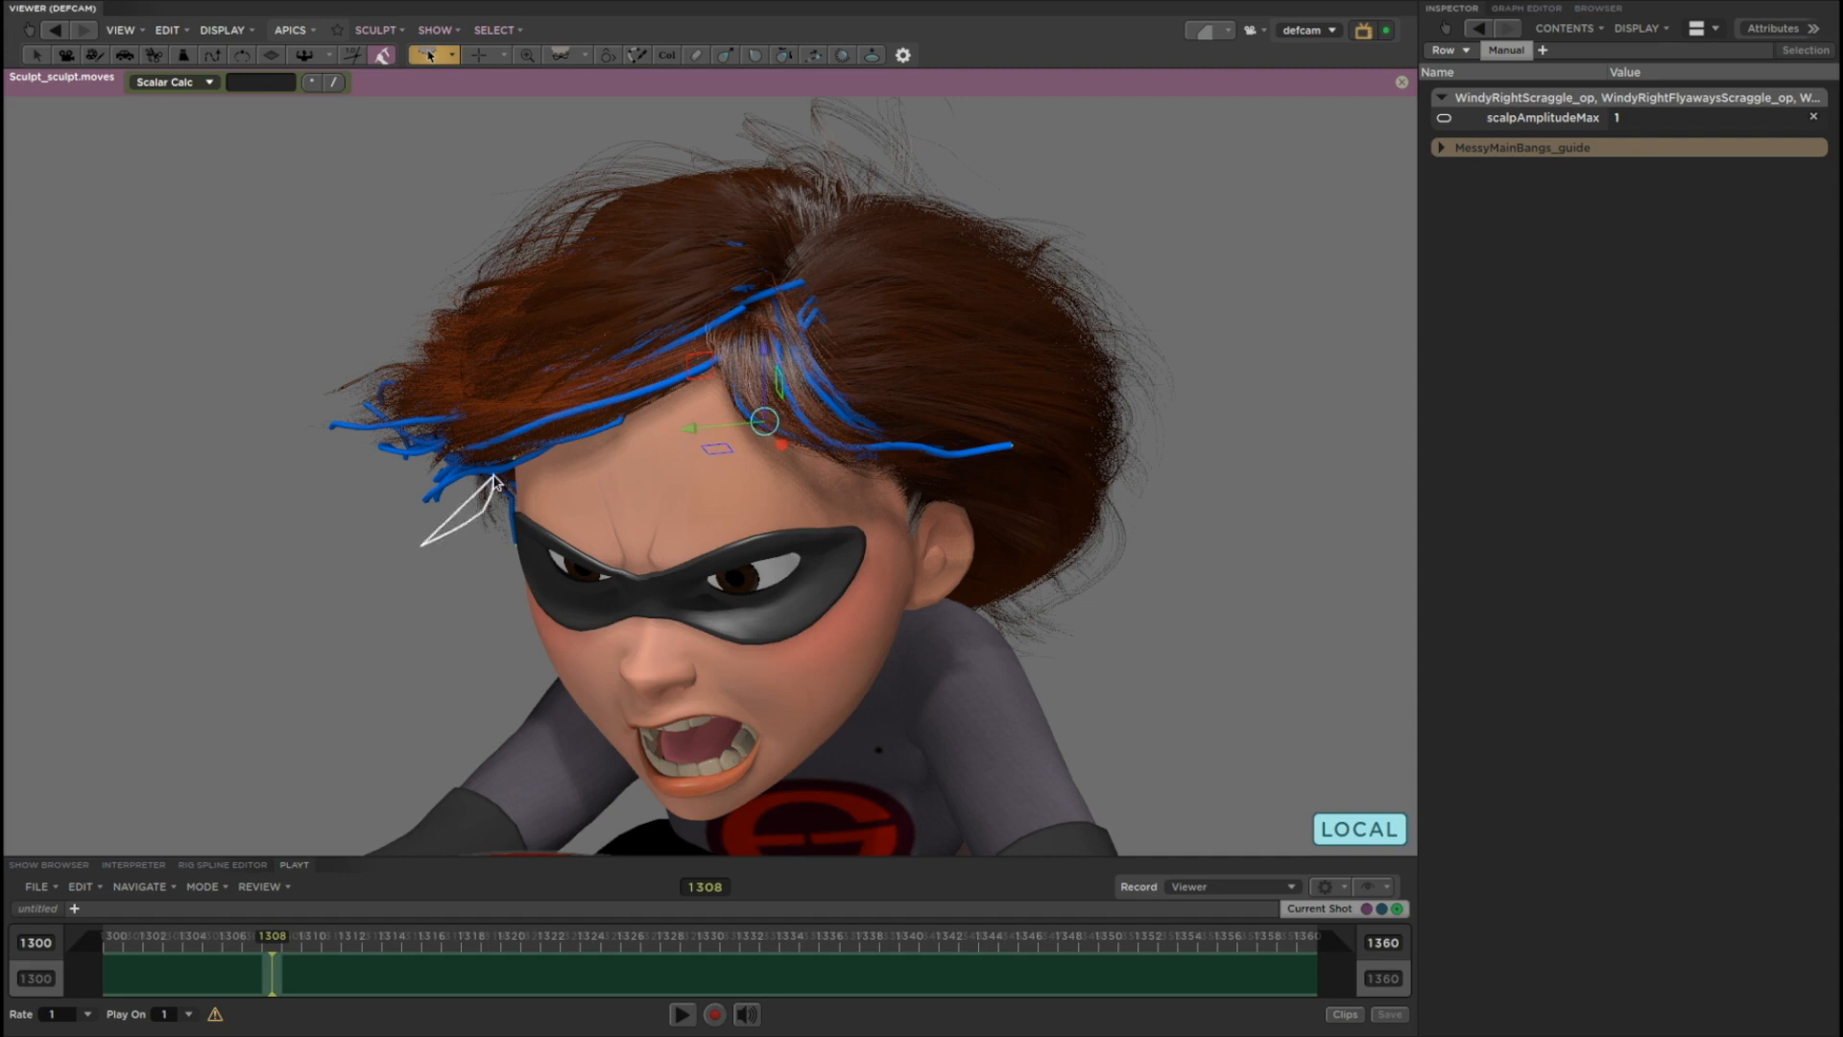
- Drag the MessyMainBangs guide strands toward the forehead into a new shape
drag(764, 420, 463, 415)
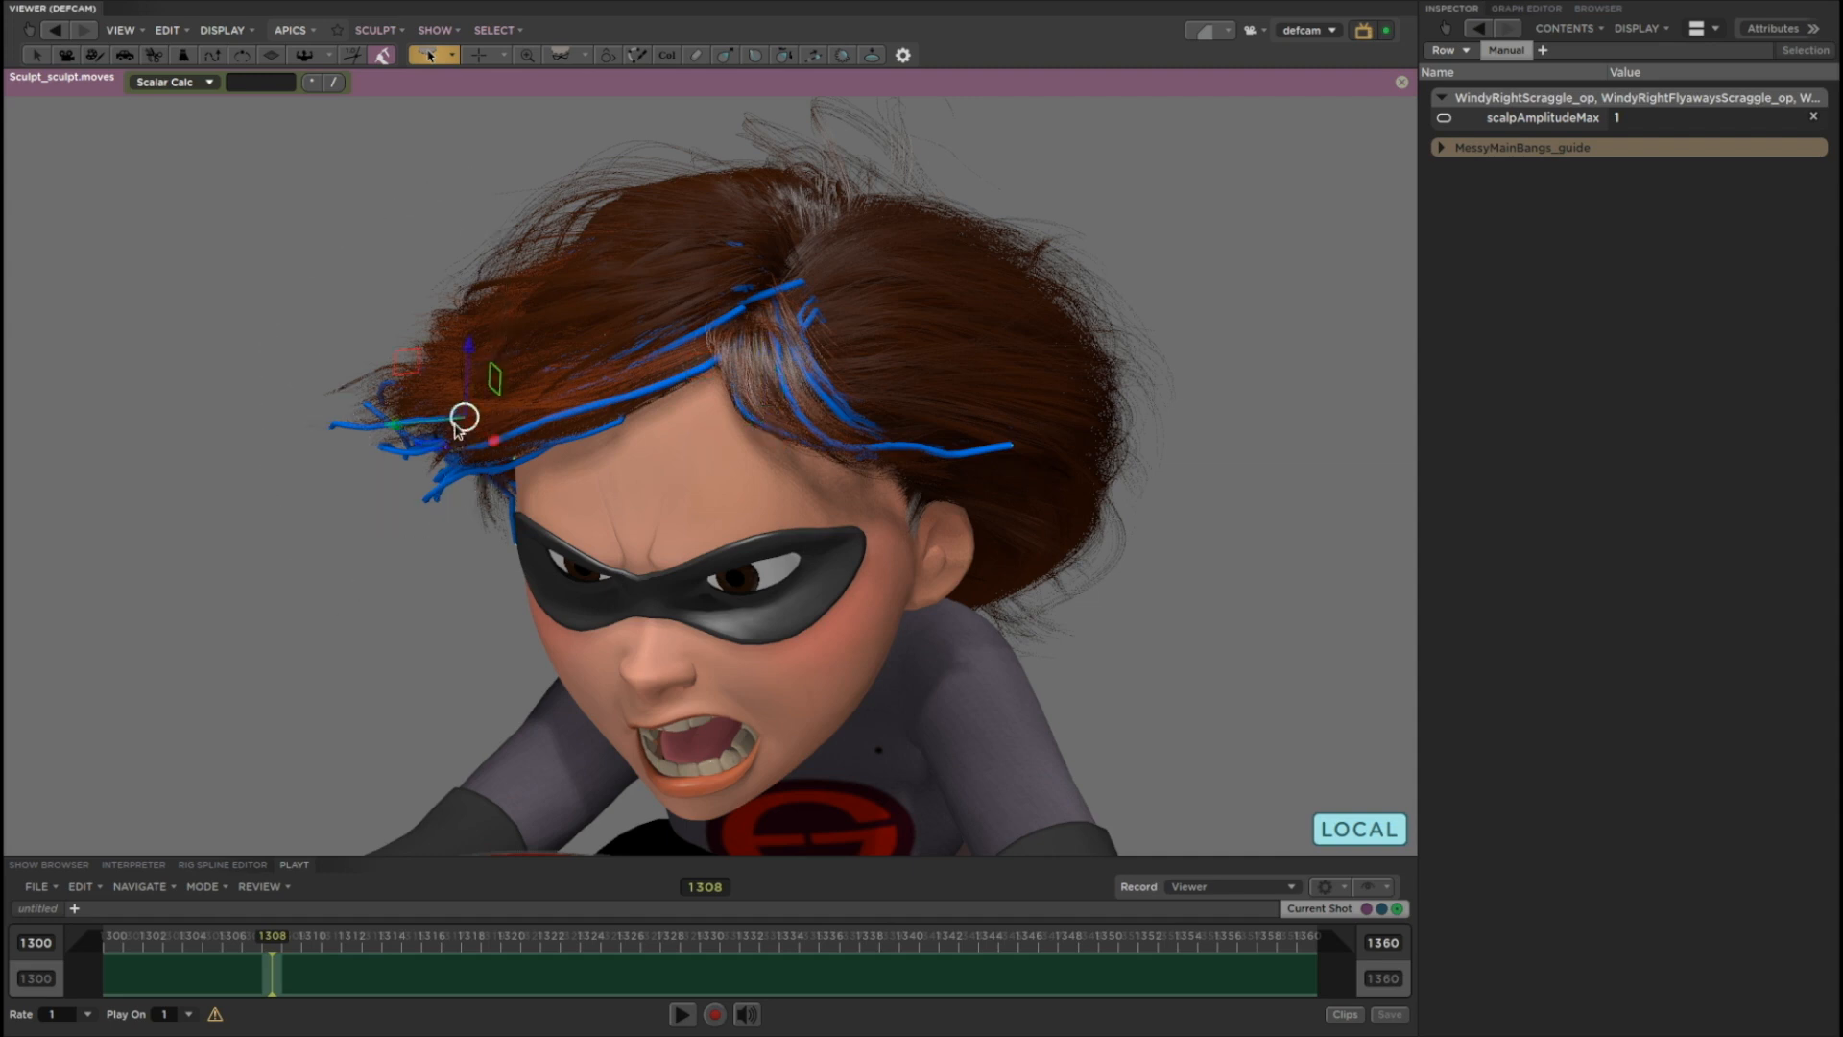
drag(463, 414, 401, 417)
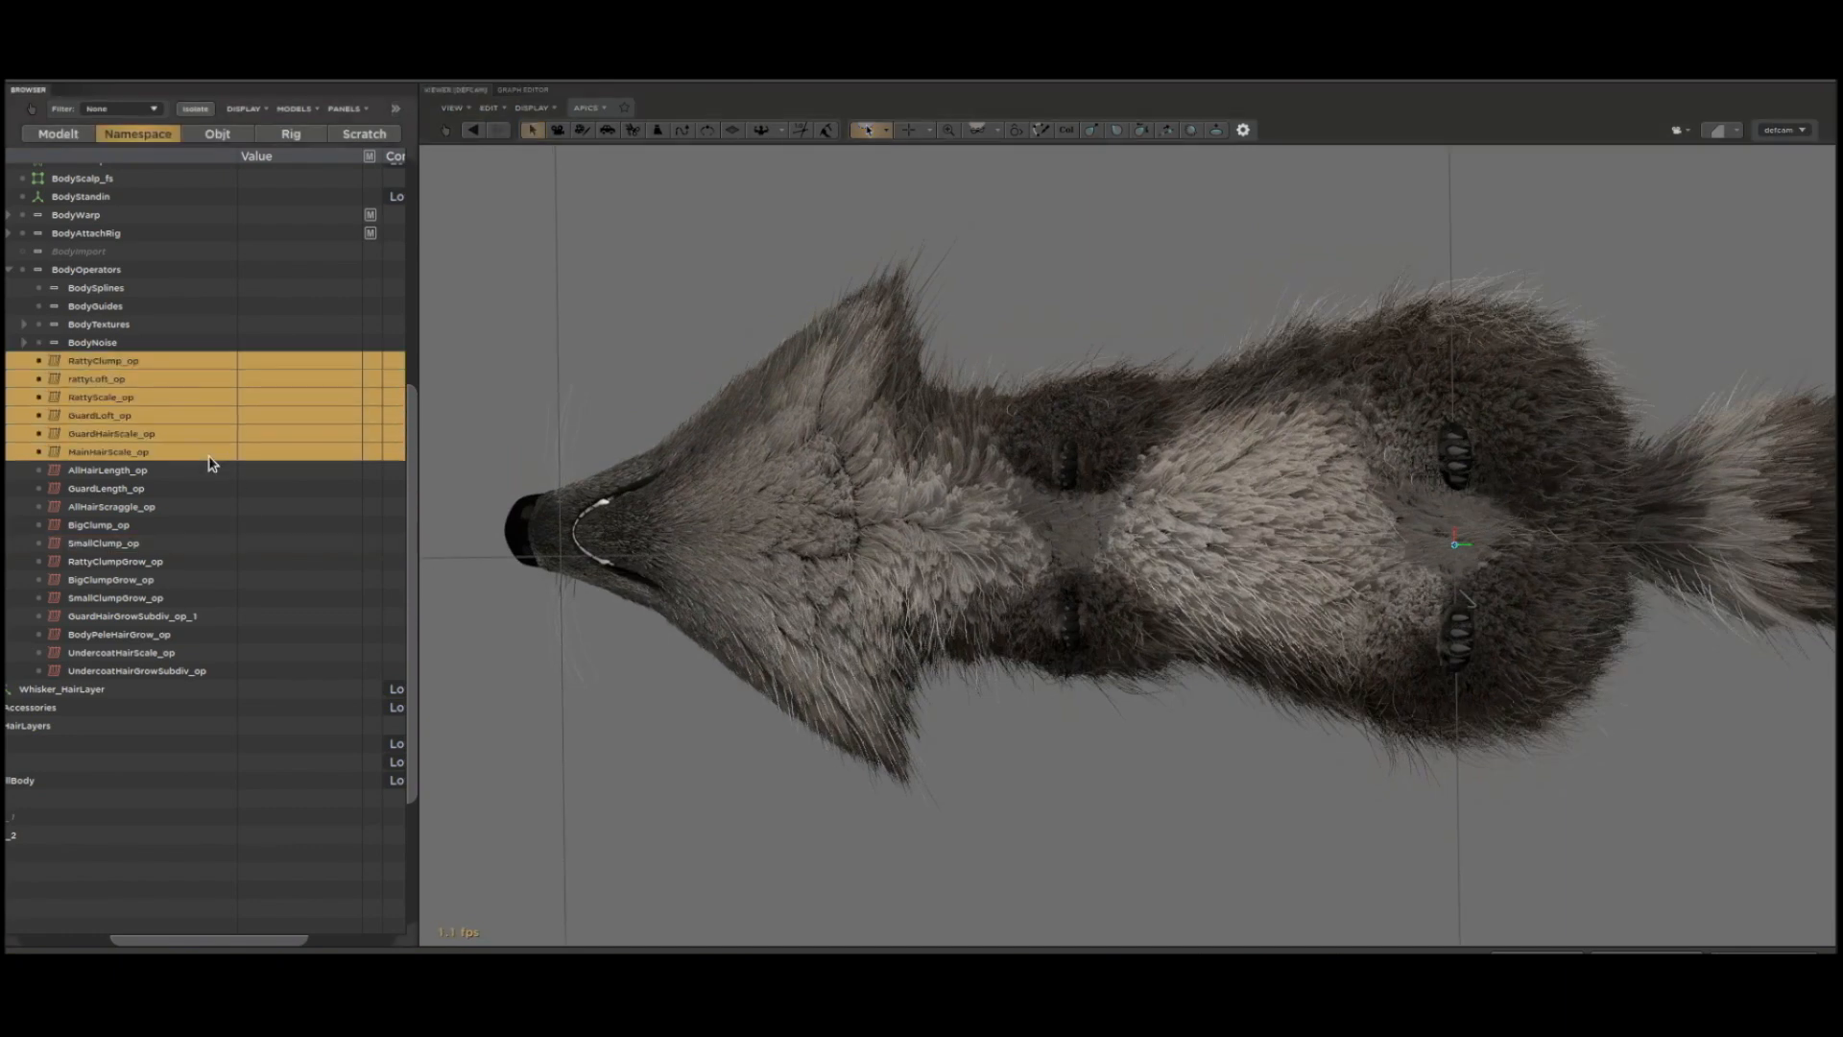
- Extend the BodyOperators selection down to SmallClump_op in the Namespace browser
click(104, 541)
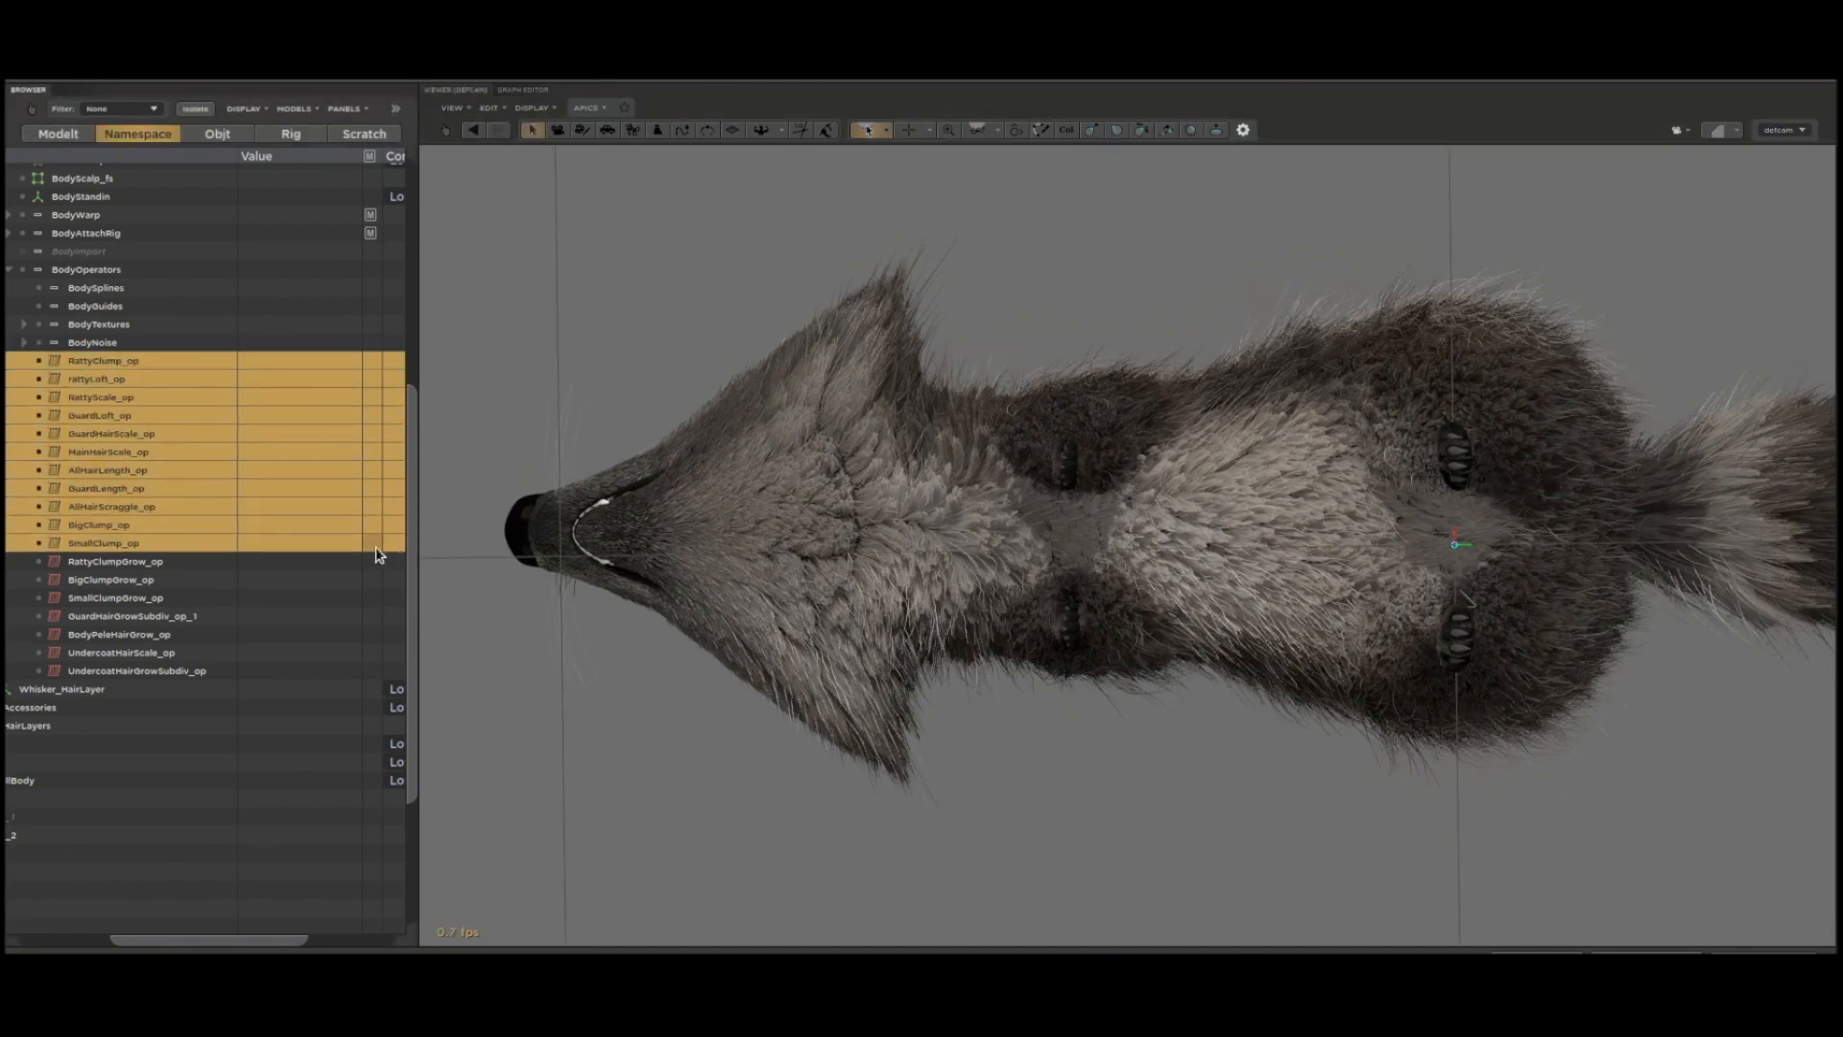